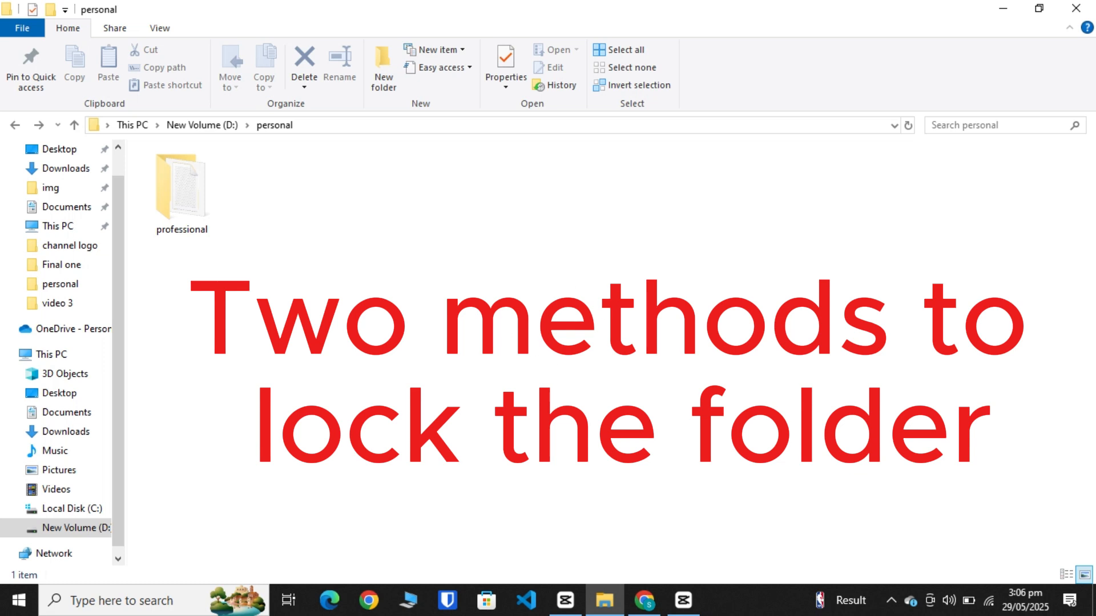
Step: Open the professional folder to reveal the confidential information file inside
click(181, 182)
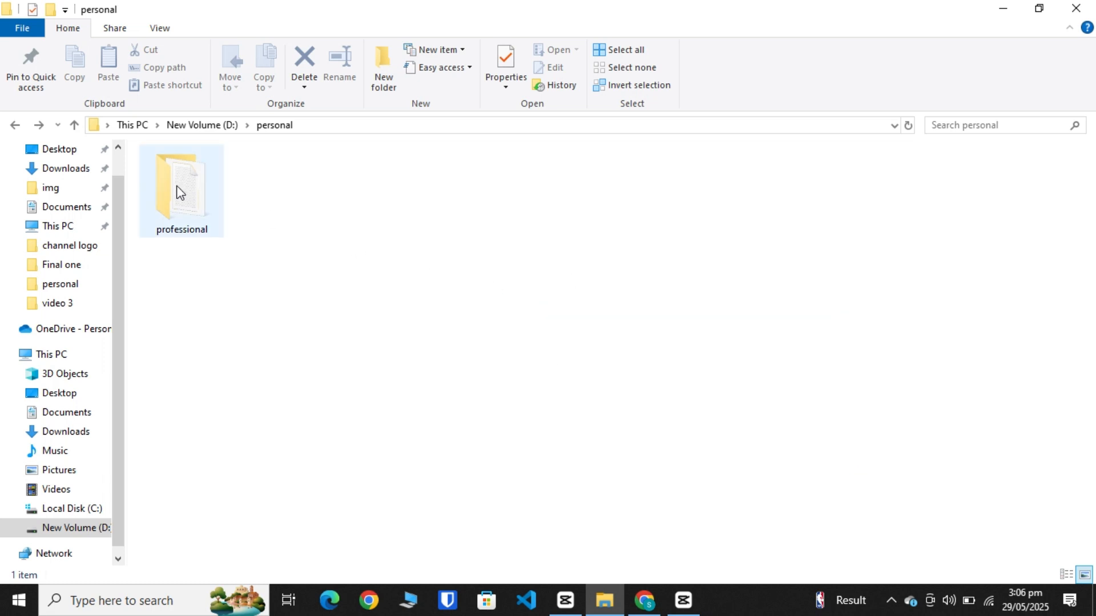
double_click(182, 182)
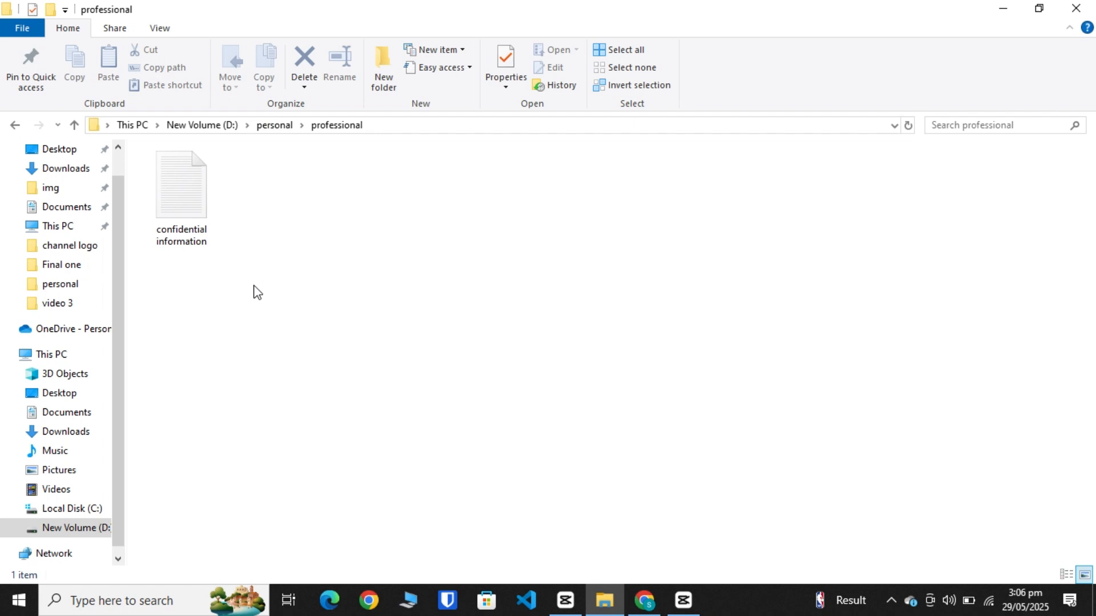
Step: Reach the Security permission editor for the professional folder via its Properties
right_click(181, 185)
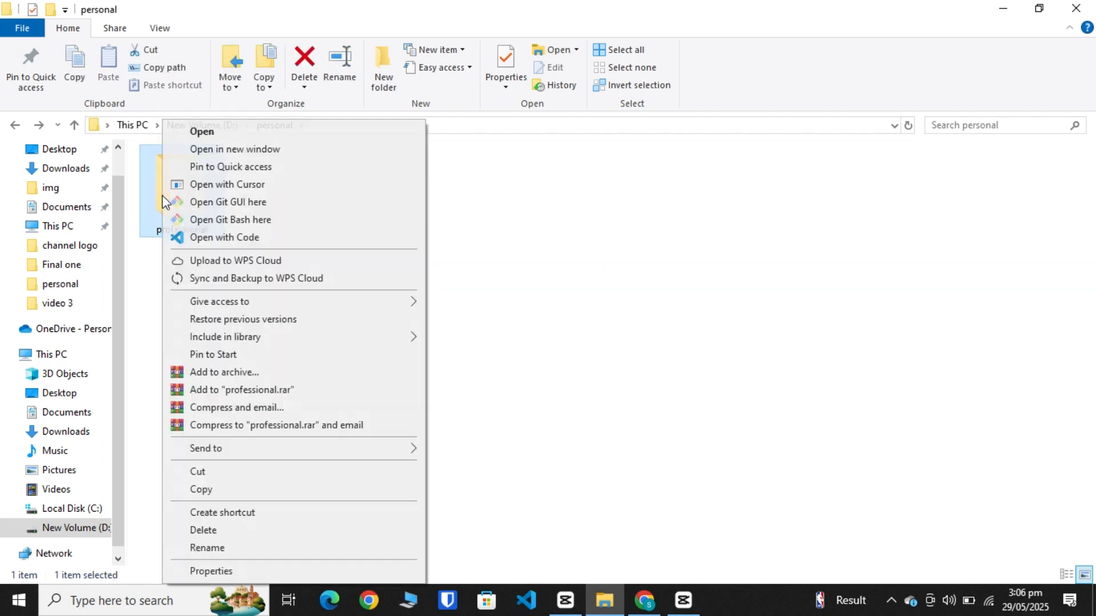
click(210, 570)
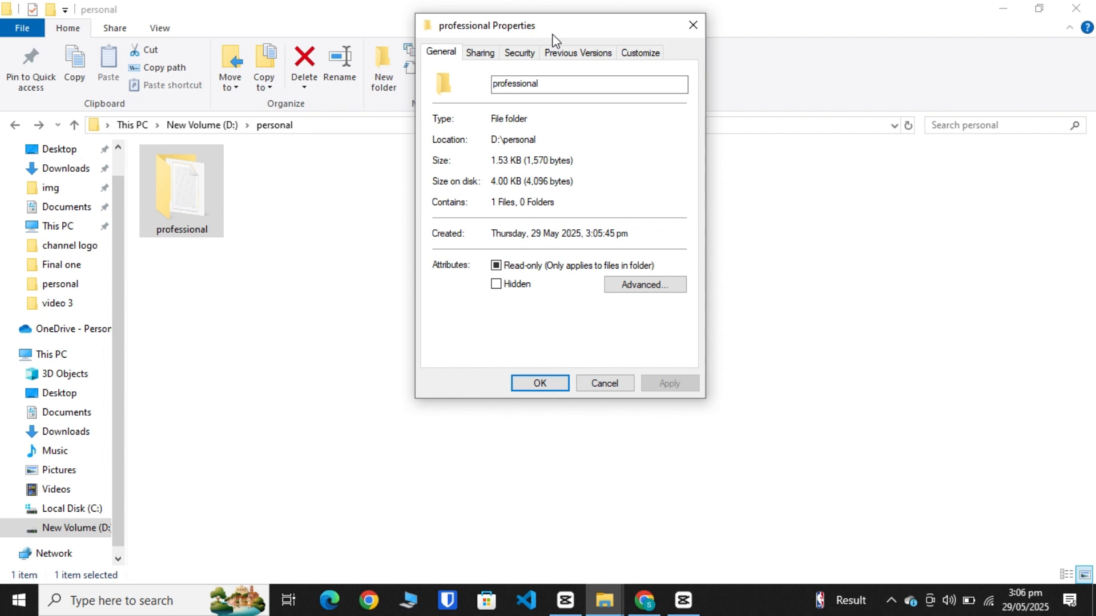
click(518, 52)
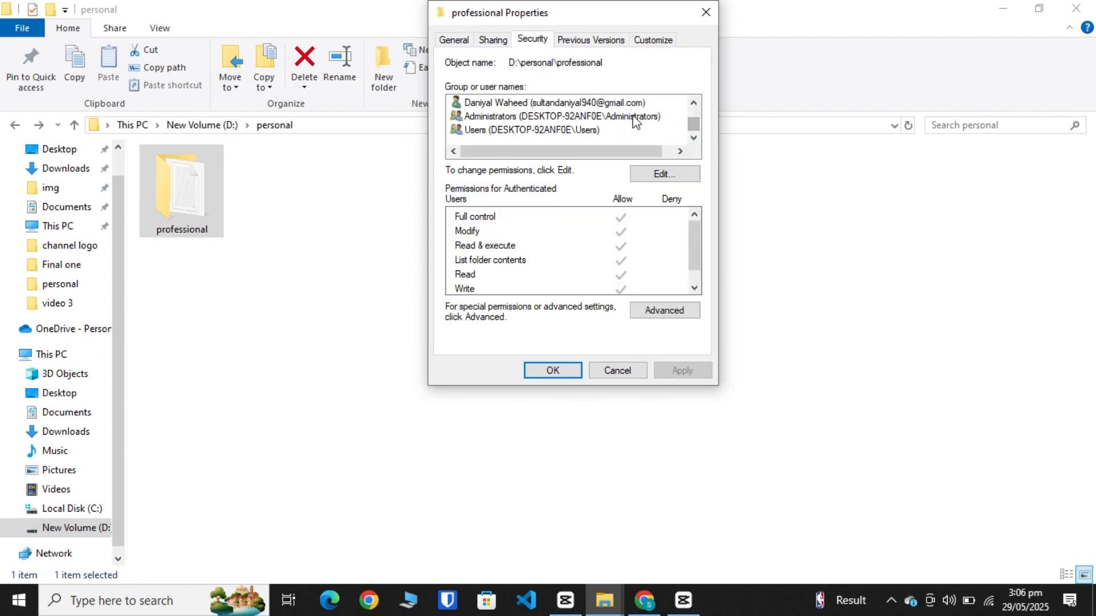
click(662, 173)
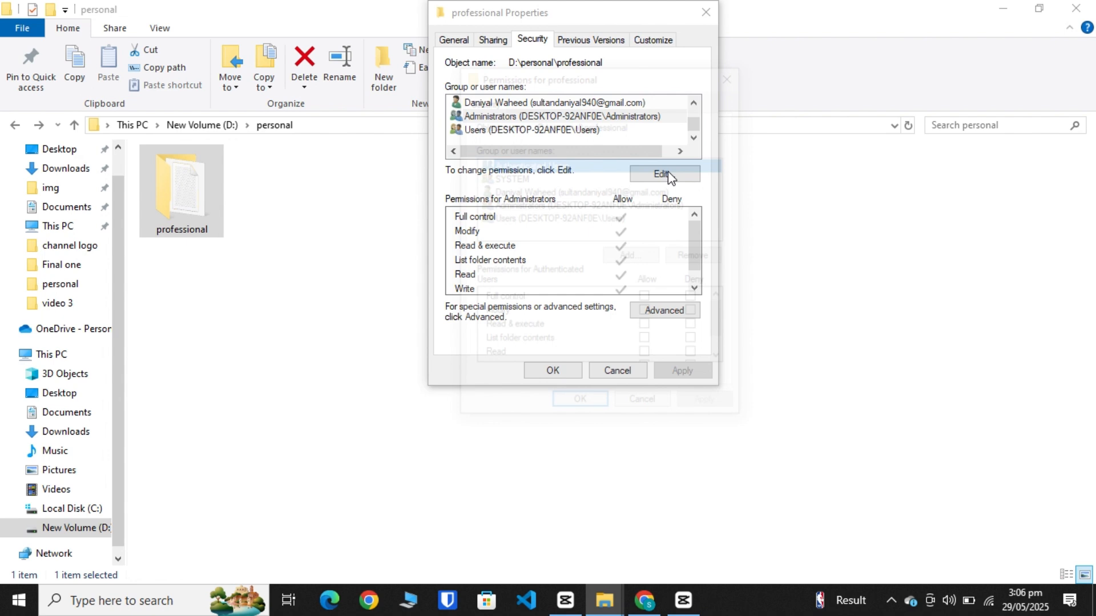
click(660, 173)
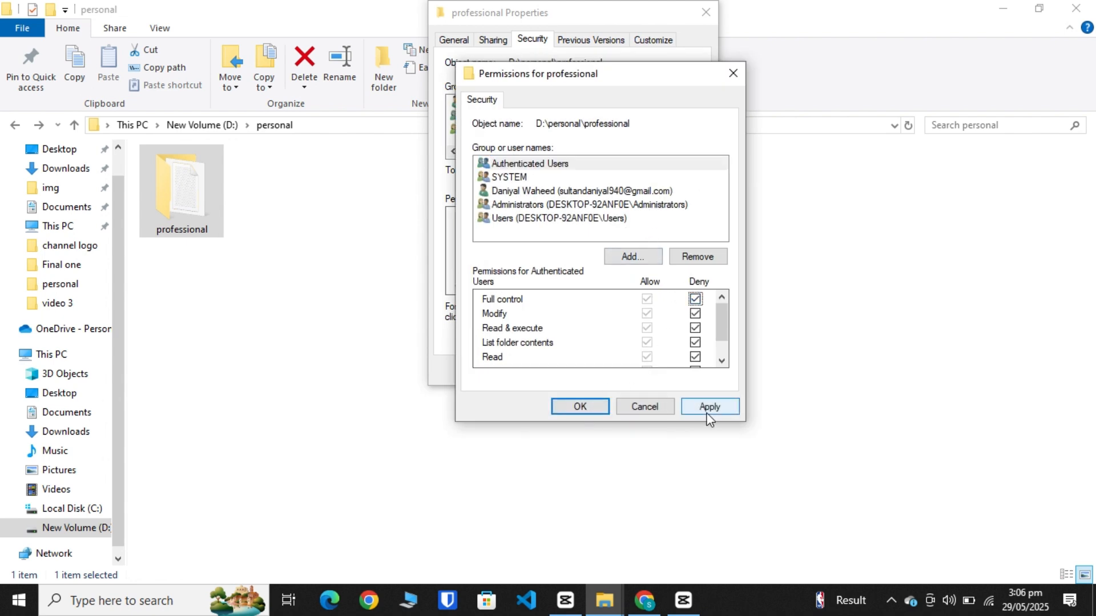
Step: Deny Authenticated Users Full control, confirm the warning and apply the changes
click(708, 406)
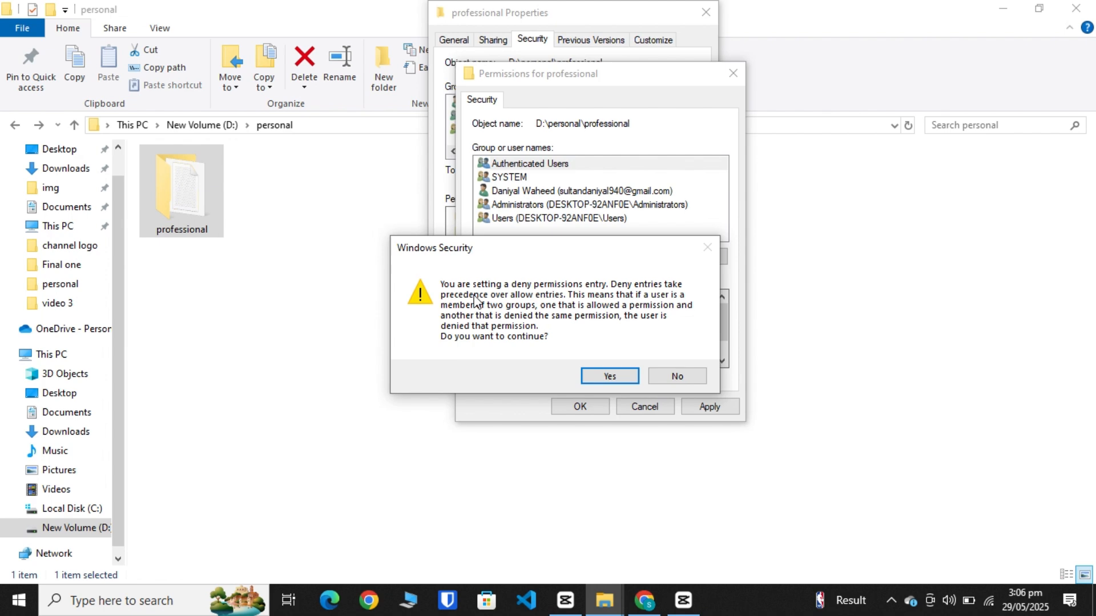
click(608, 375)
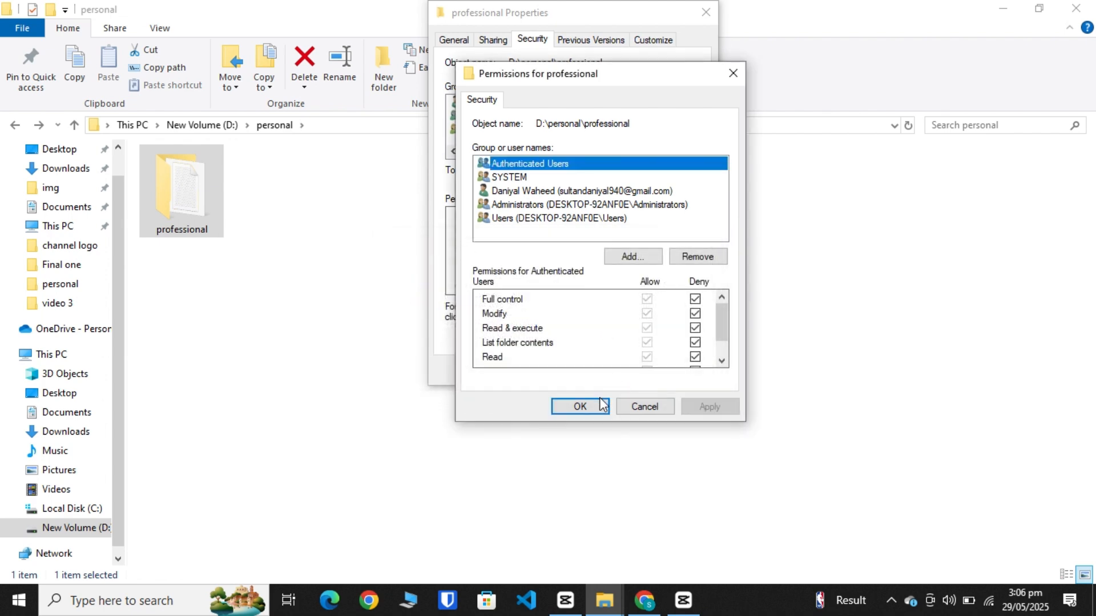
click(579, 406)
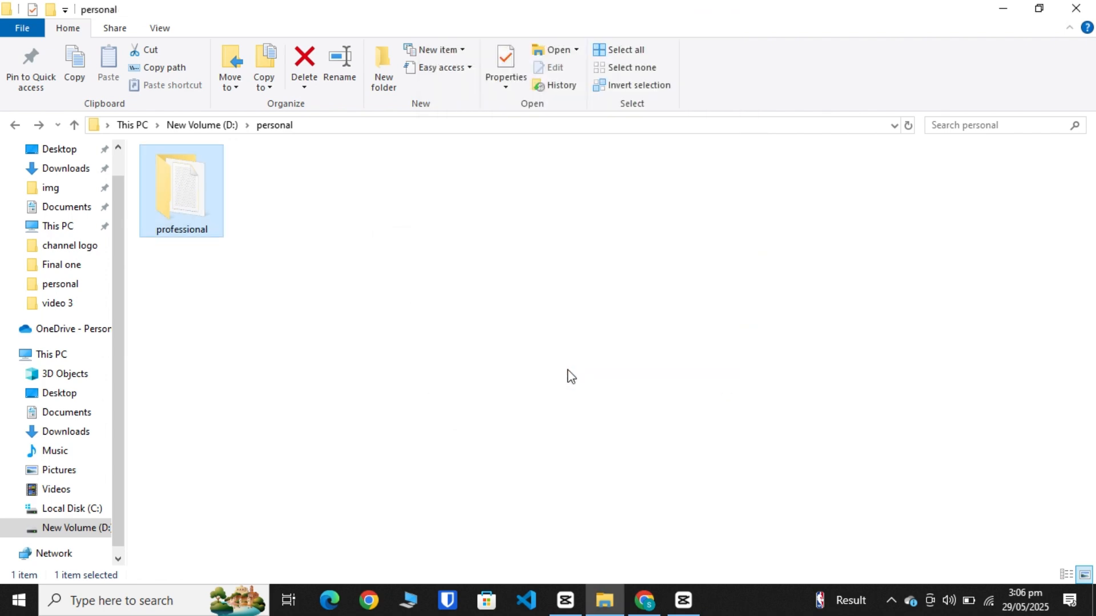
right_click(180, 188)
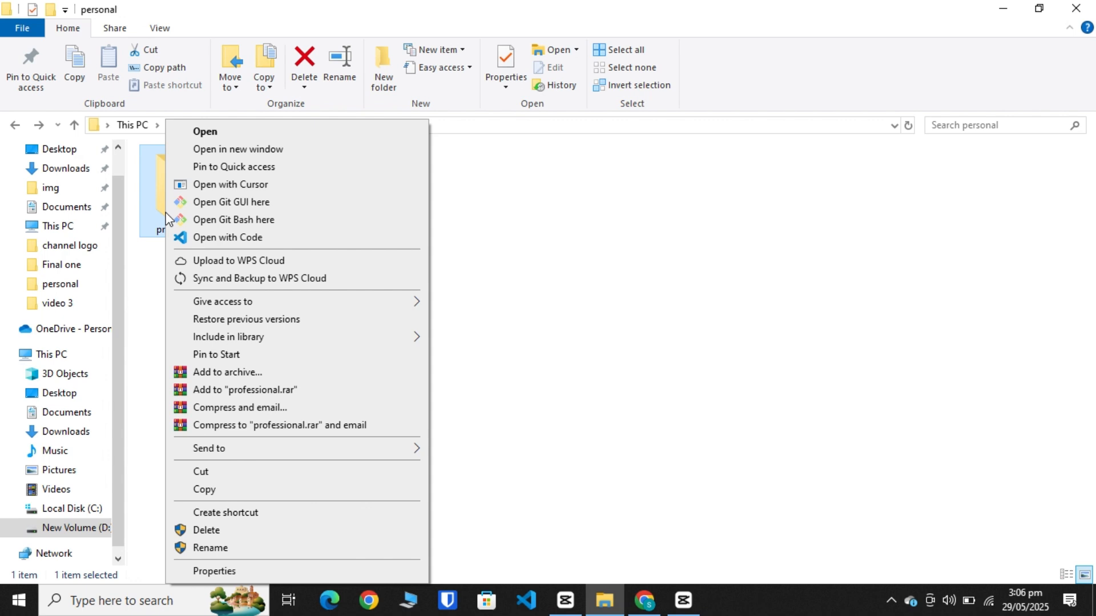
click(205, 132)
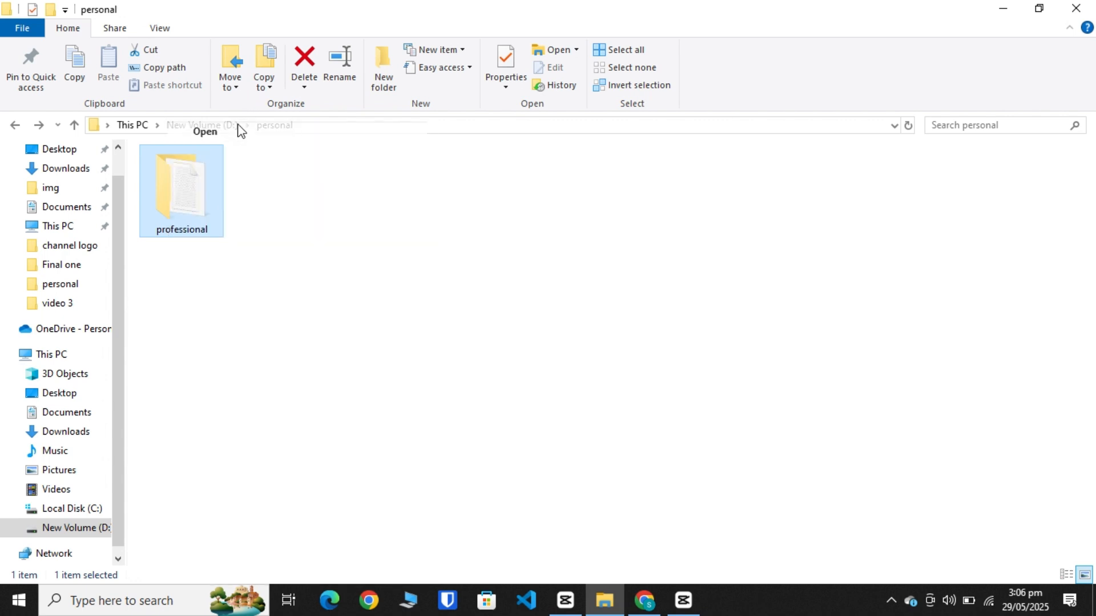
double_click(181, 180)
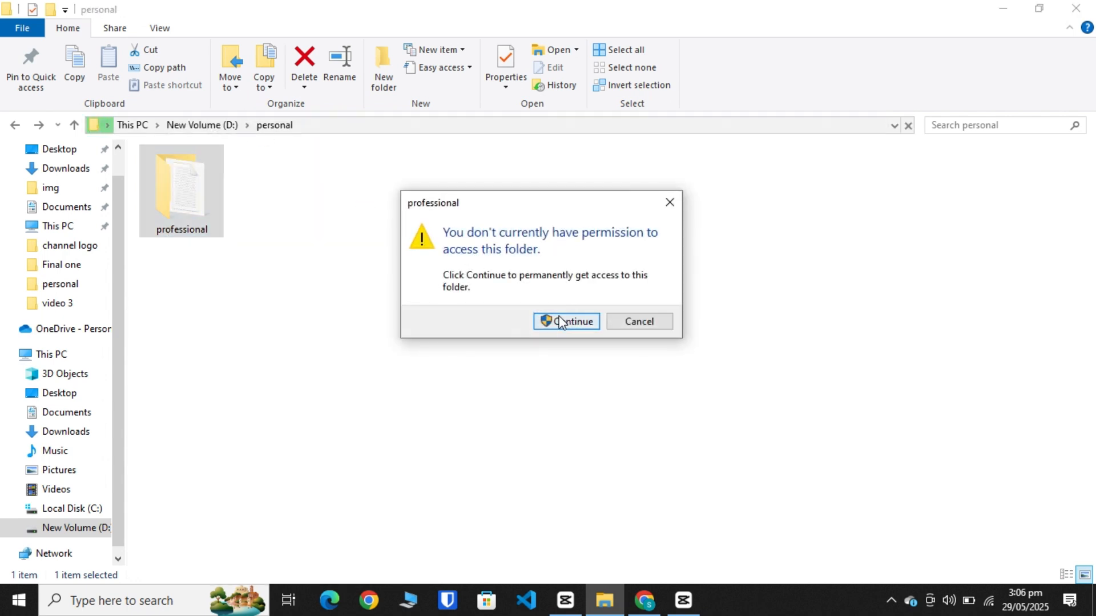
click(565, 320)
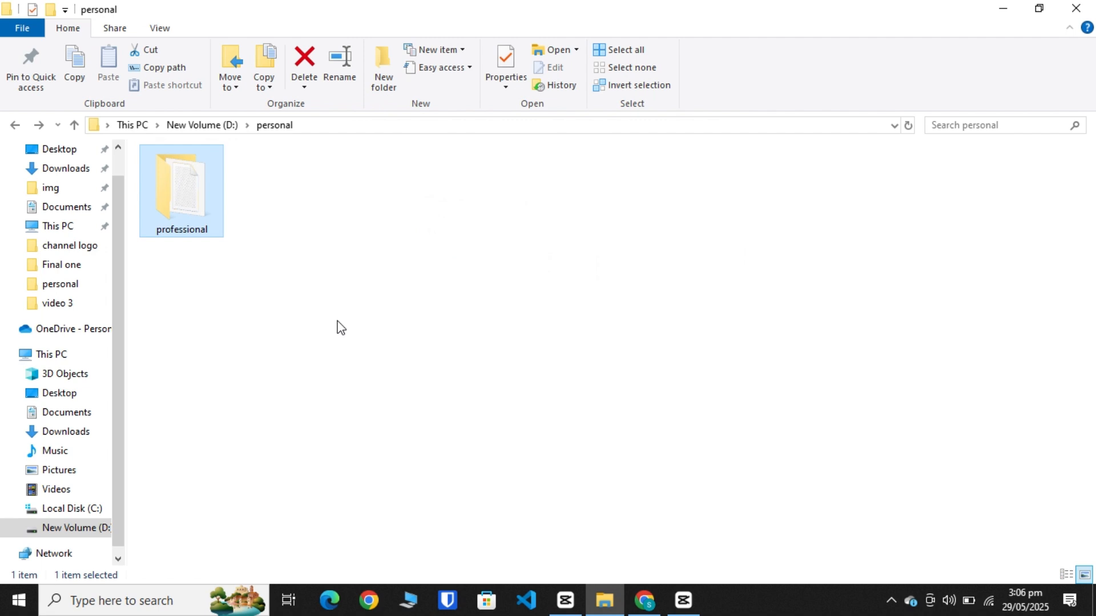
Step: Review the professional folder's Security permissions, still all denied, and close the dialogs
right_click(181, 191)
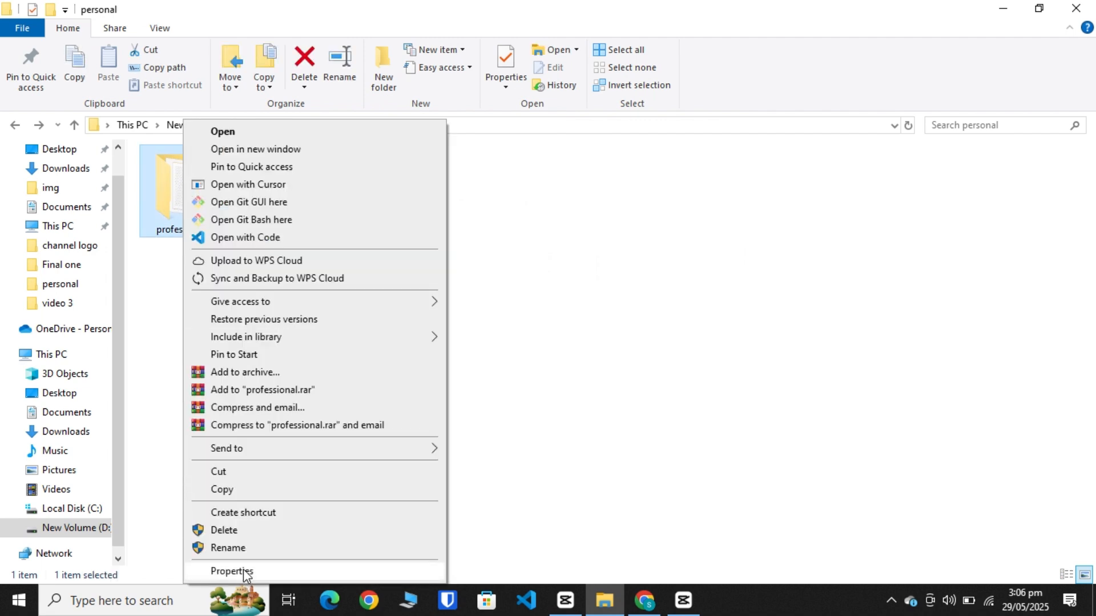
click(232, 572)
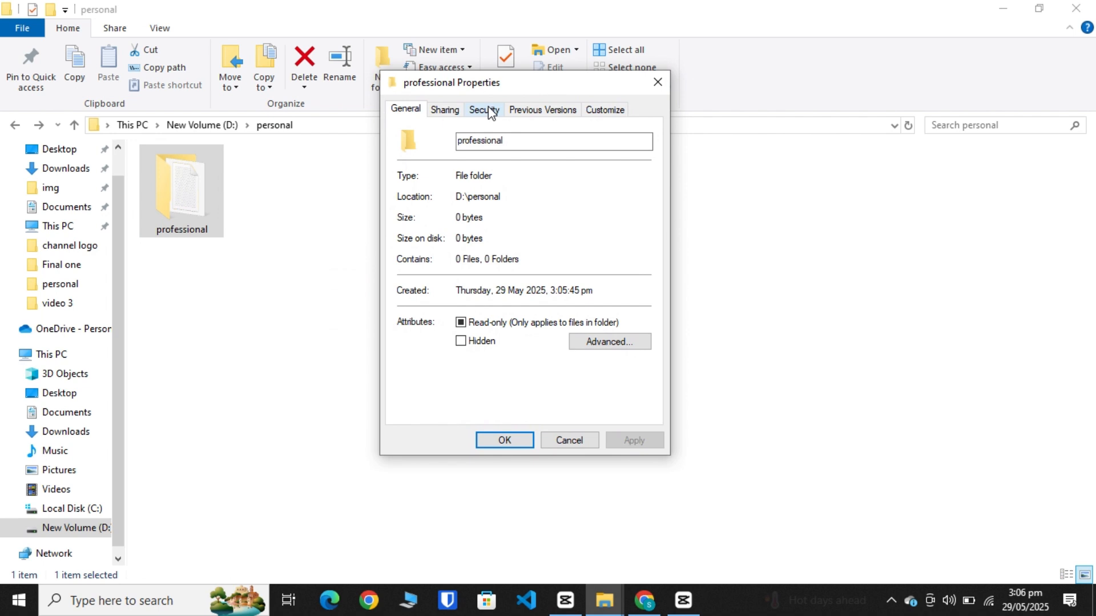
click(482, 109)
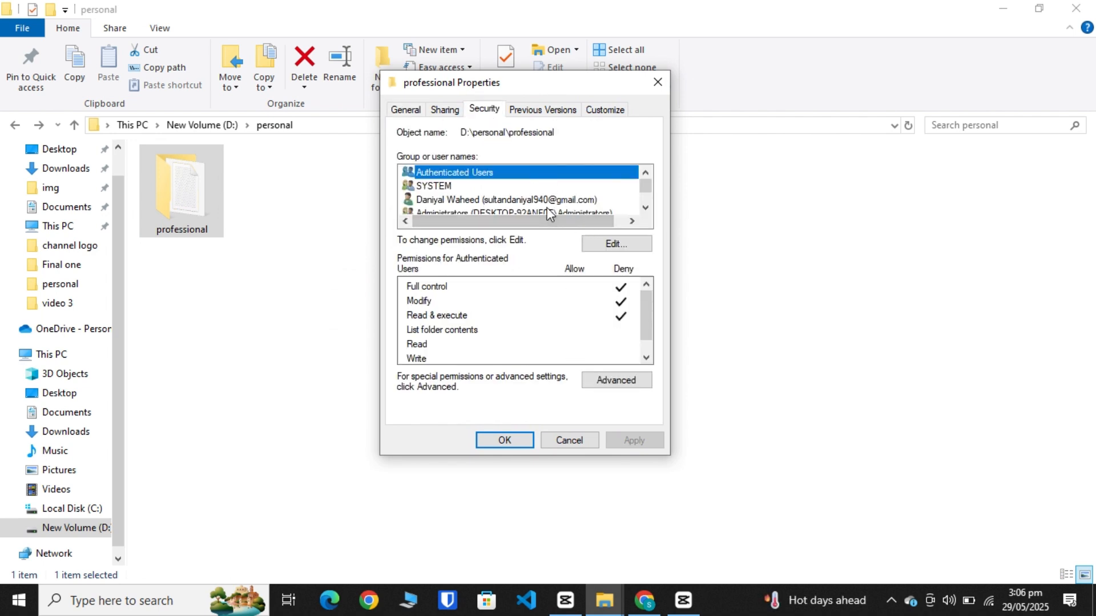
click(614, 245)
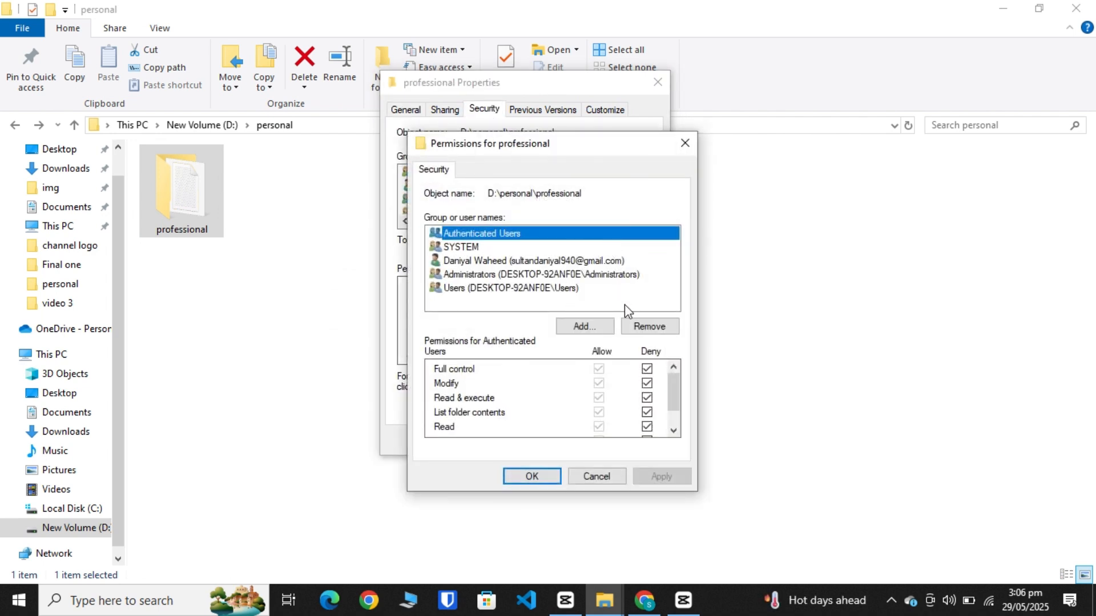
click(660, 476)
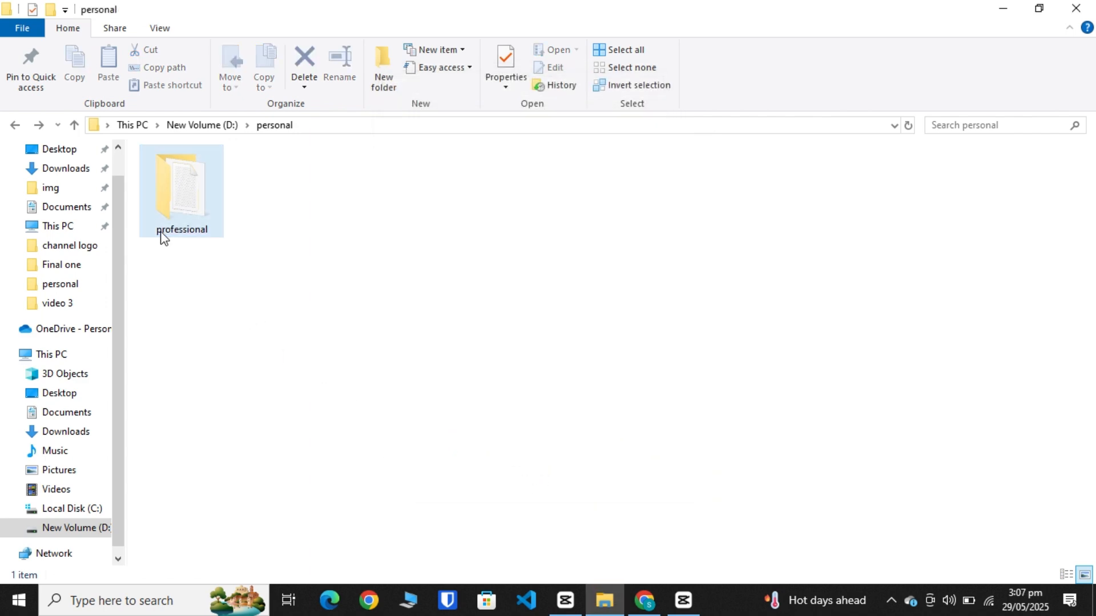
double_click(181, 182)
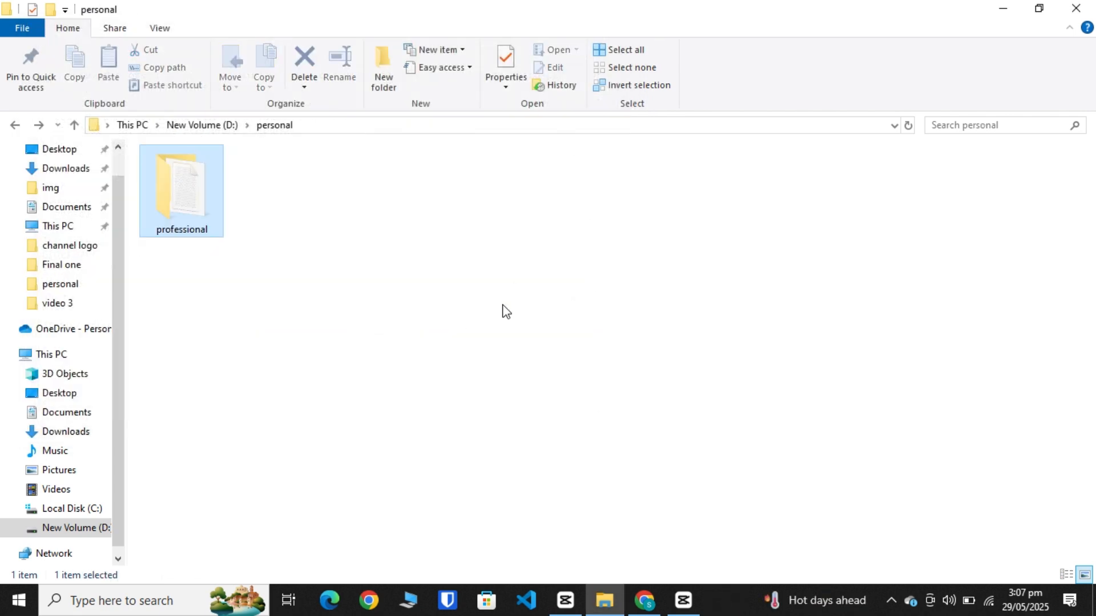
click(479, 565)
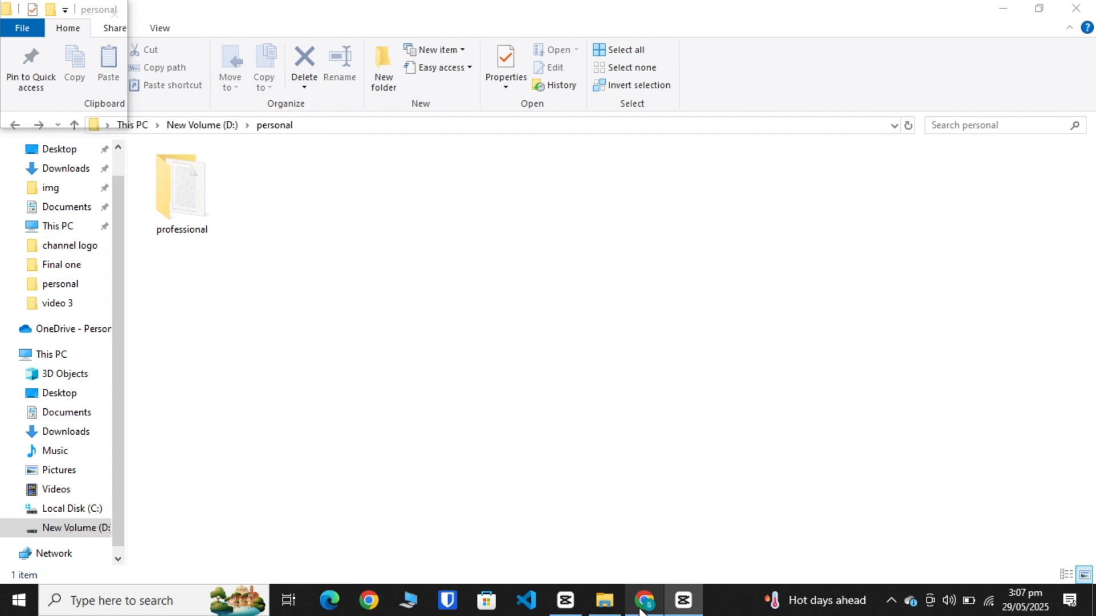
click(642, 600)
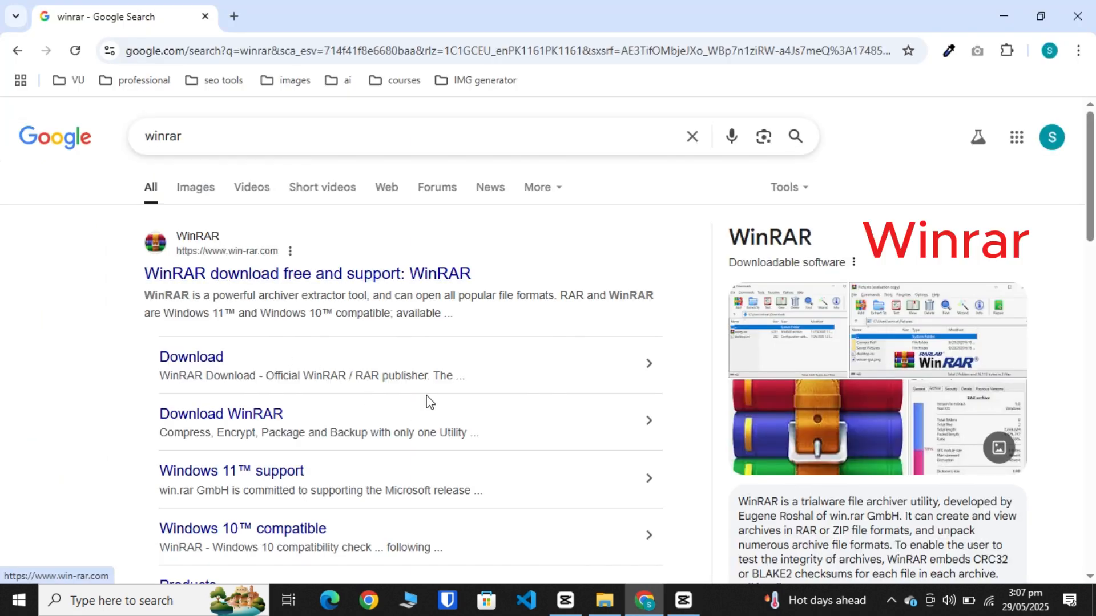
click(602, 606)
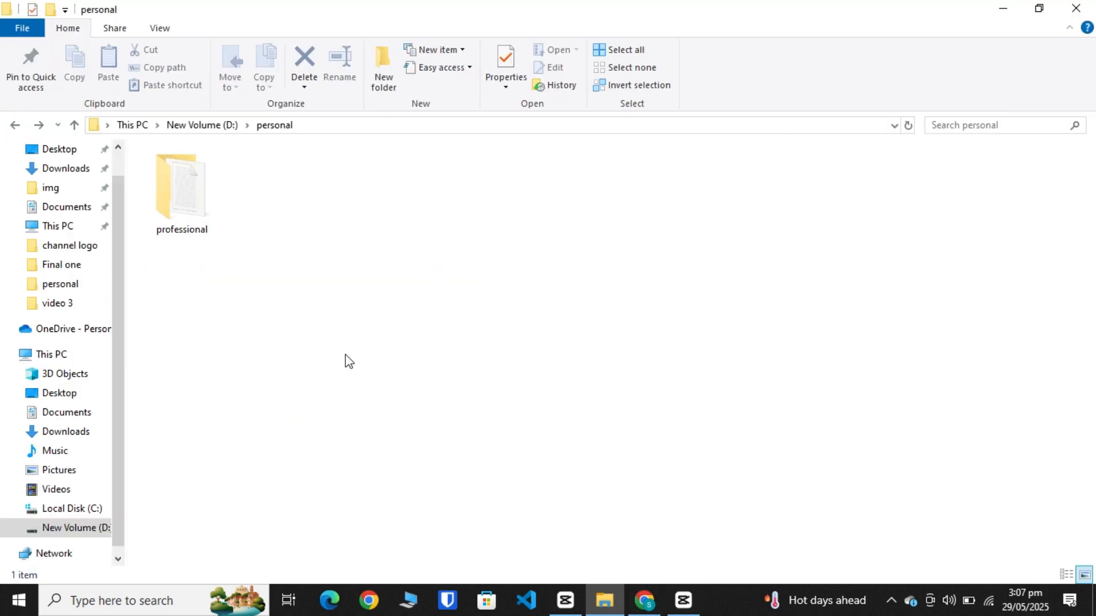
Step: Start a WinRAR archive of the professional folder and reach its password settings
right_click(181, 189)
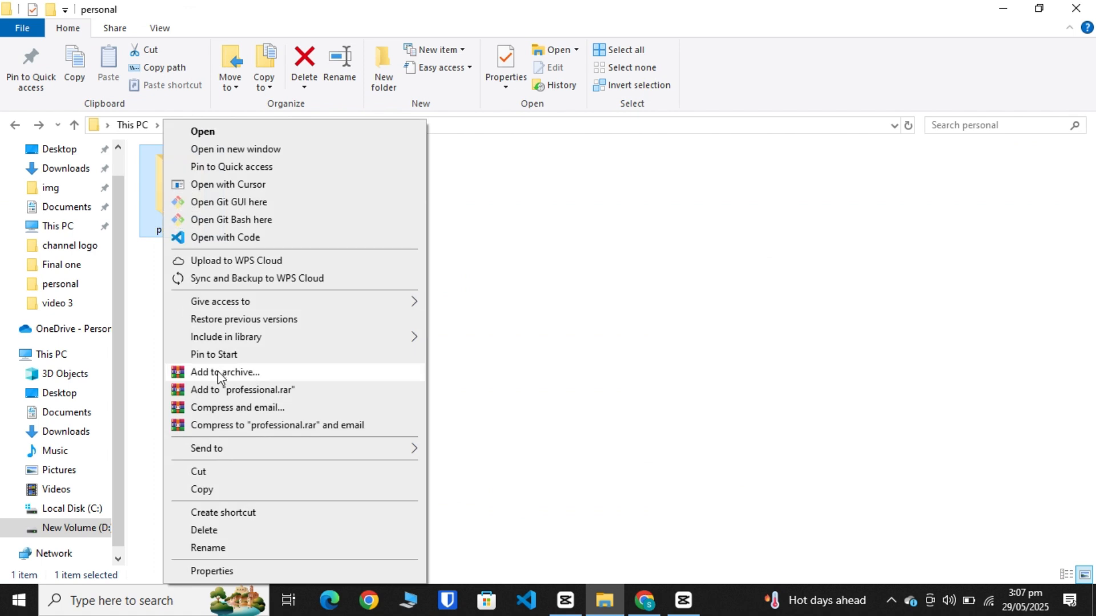
click(225, 372)
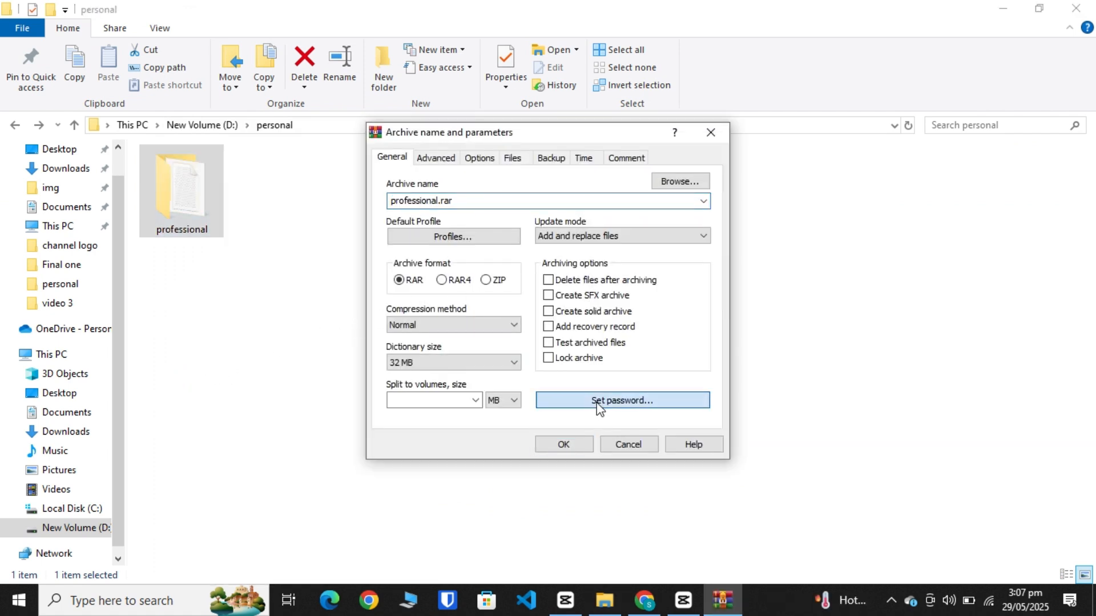
click(621, 400)
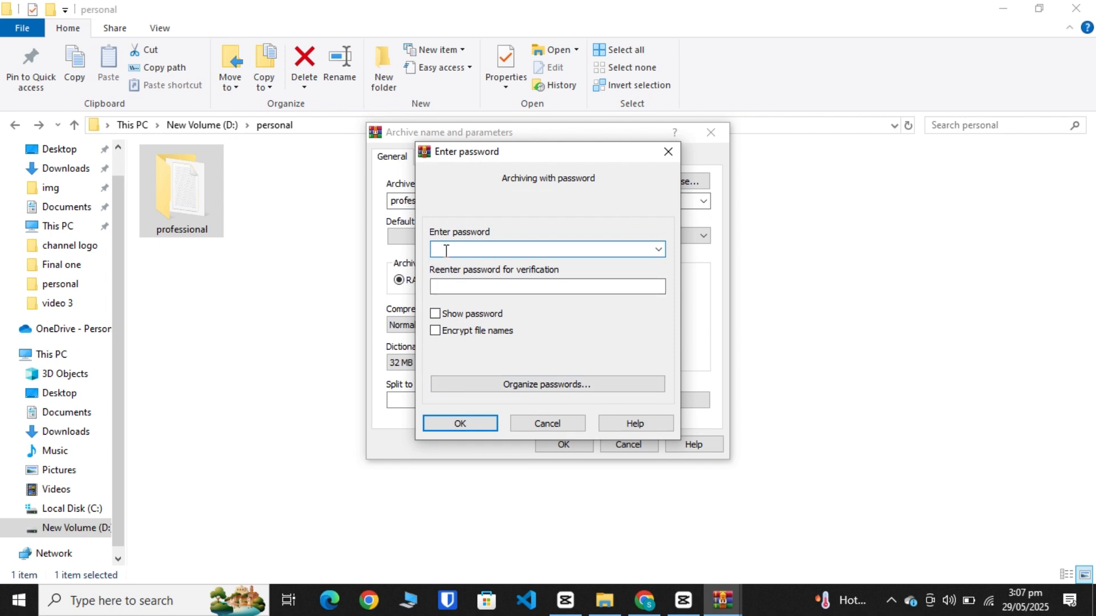
Step: Enter and show the archive password, then create the protected professional.rar
text(****)
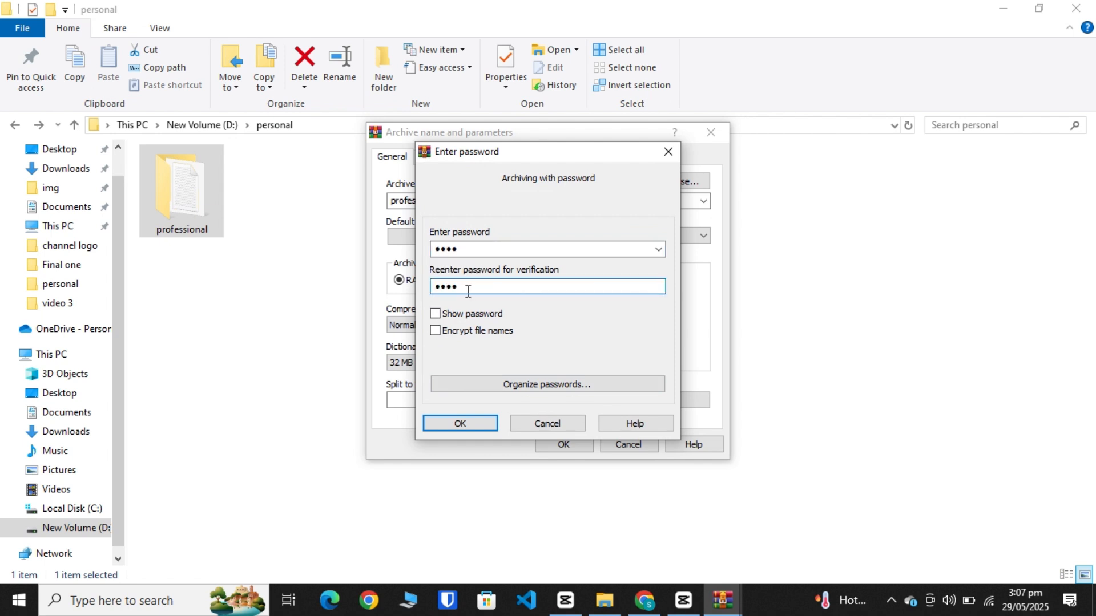
click(435, 313)
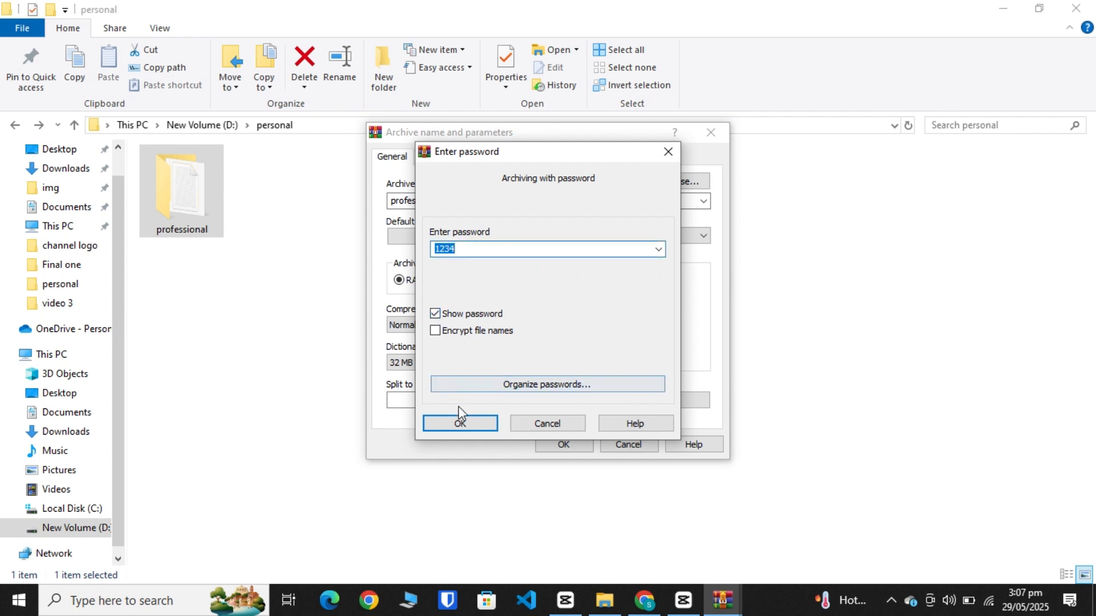
click(459, 424)
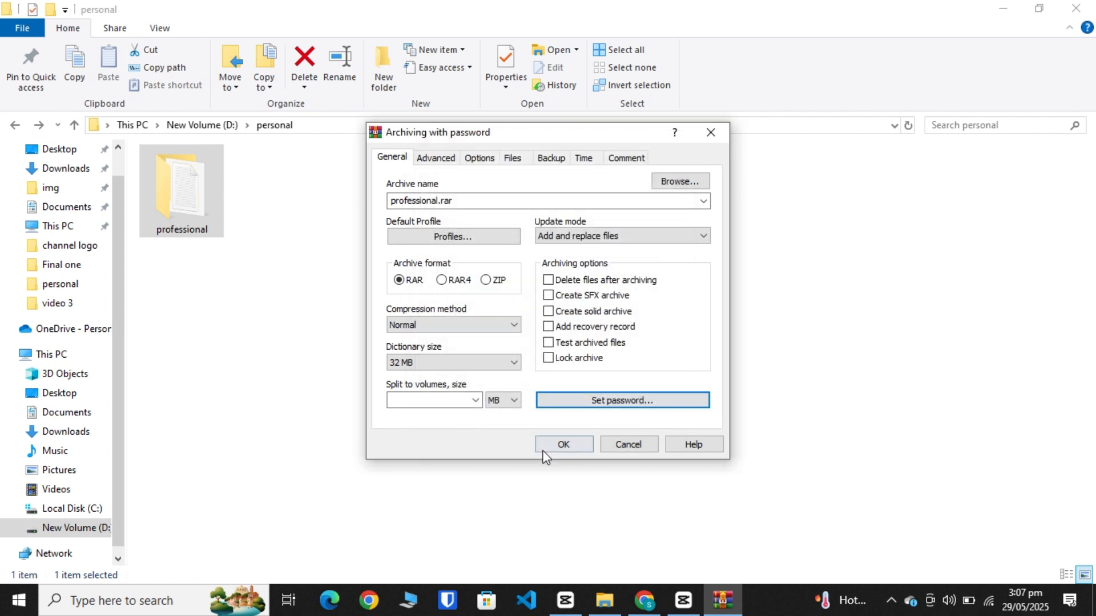
click(563, 444)
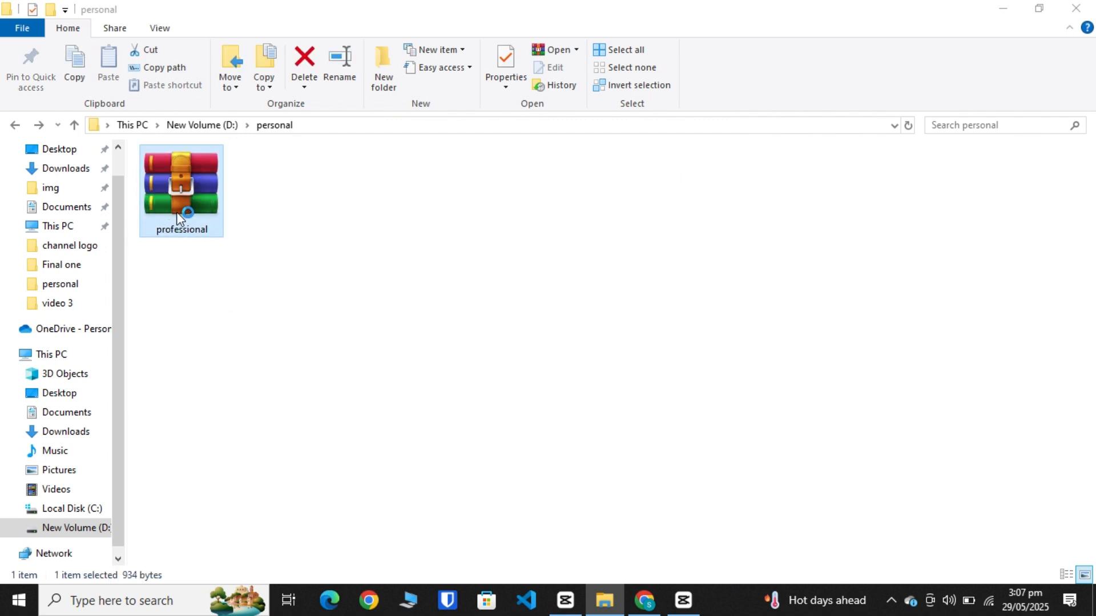
double_click(180, 178)
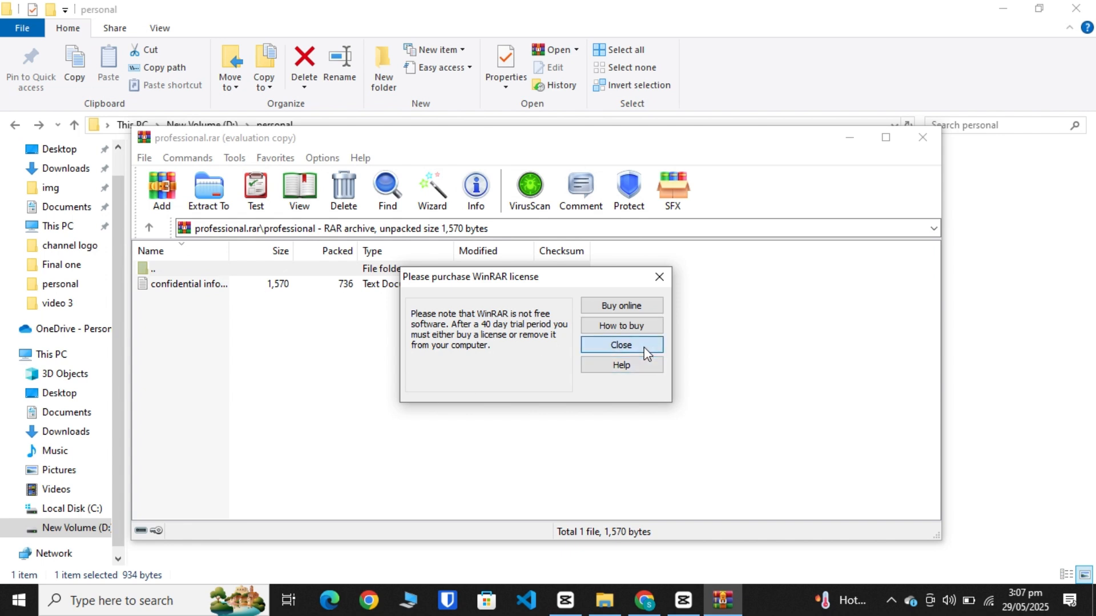
click(620, 344)
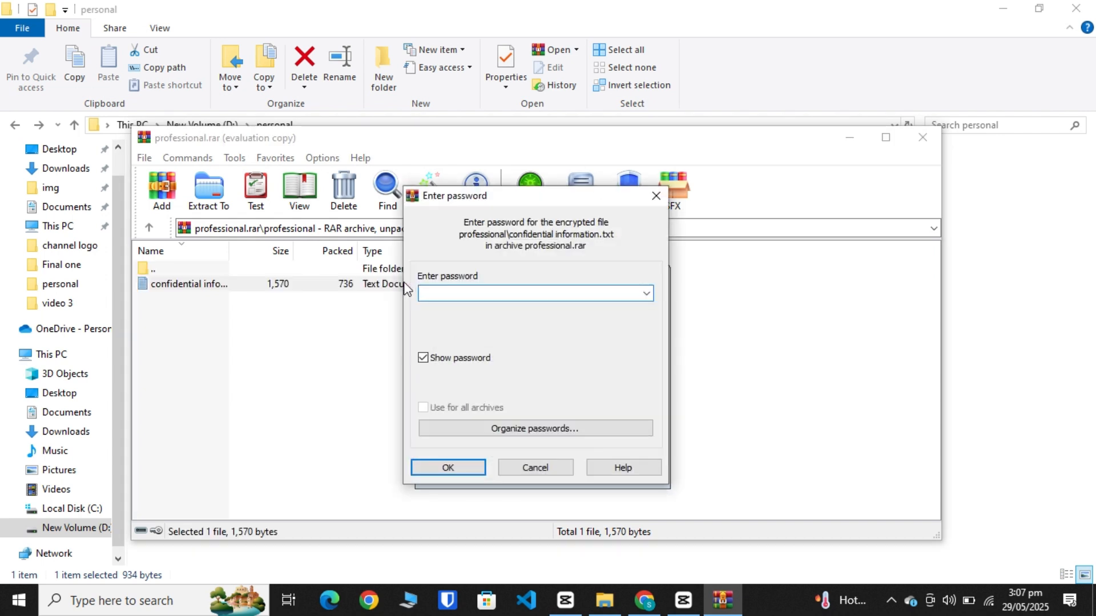
click(534, 294)
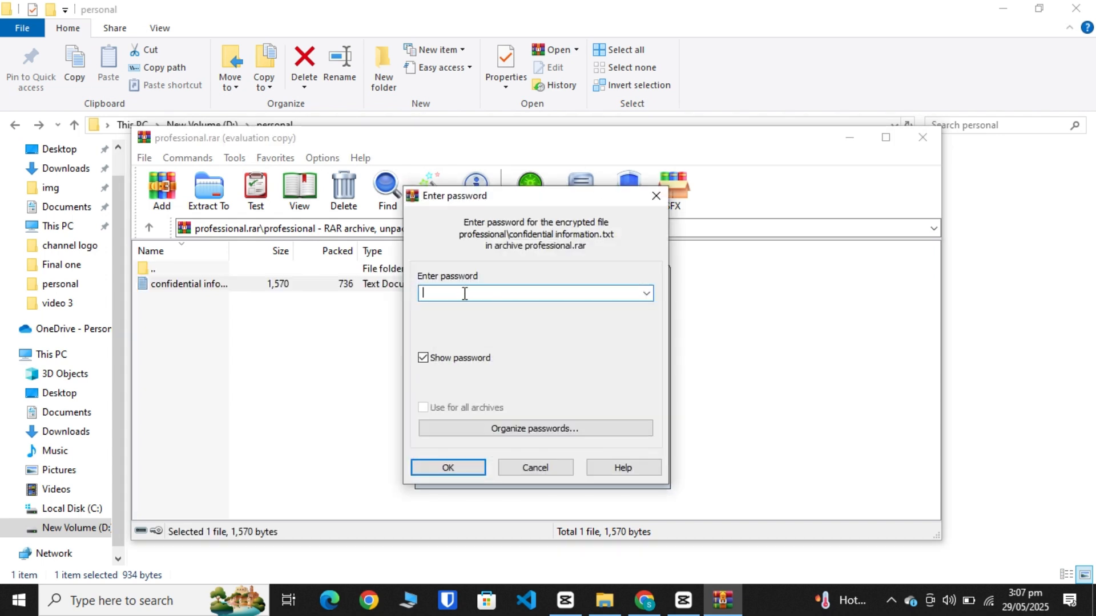
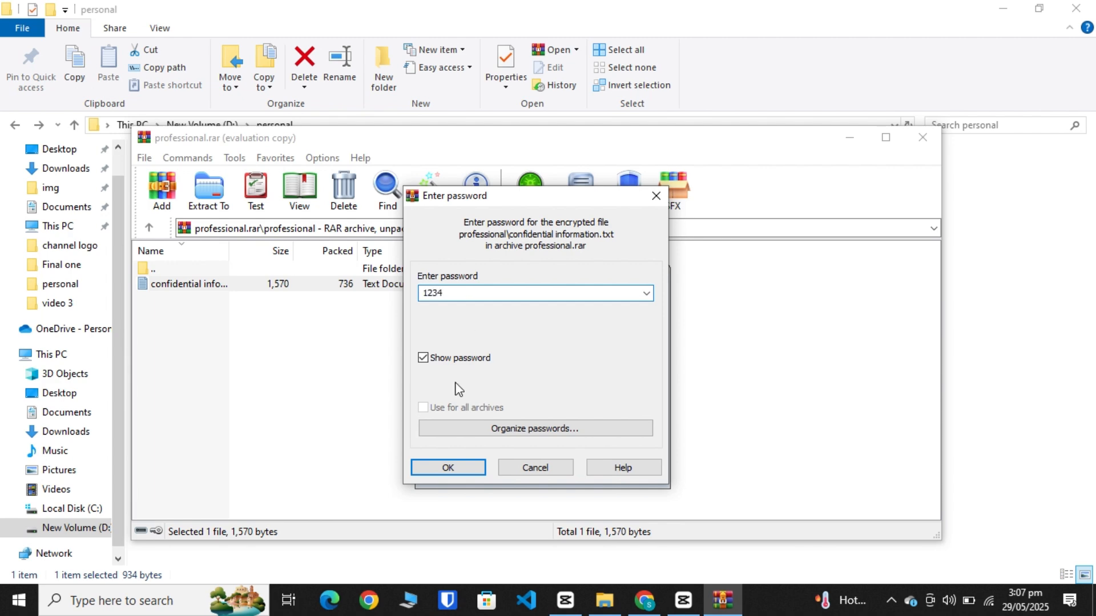
click(447, 467)
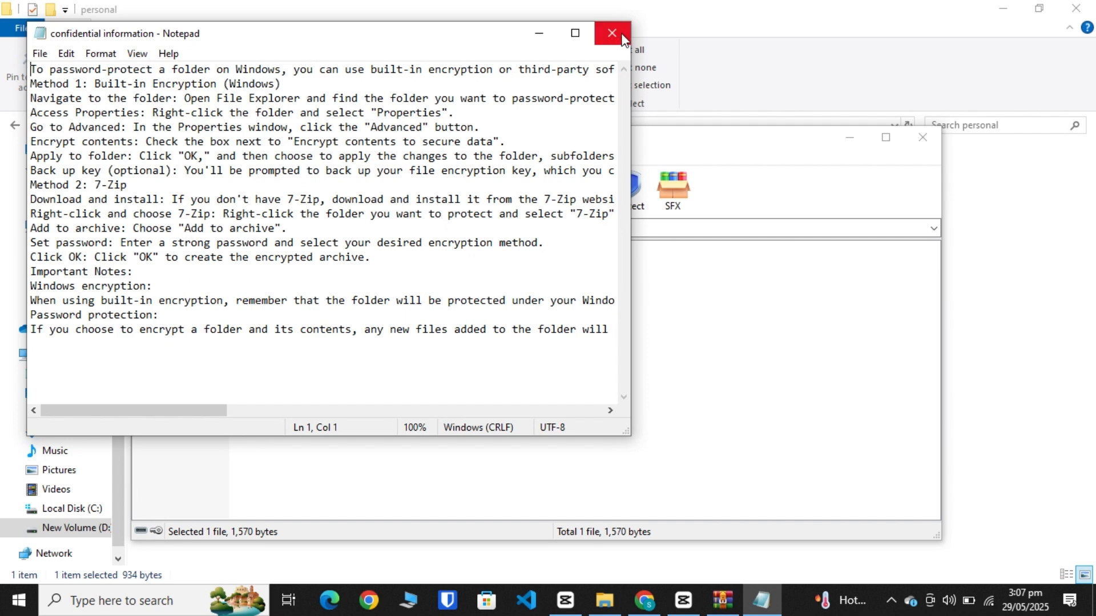
click(611, 34)
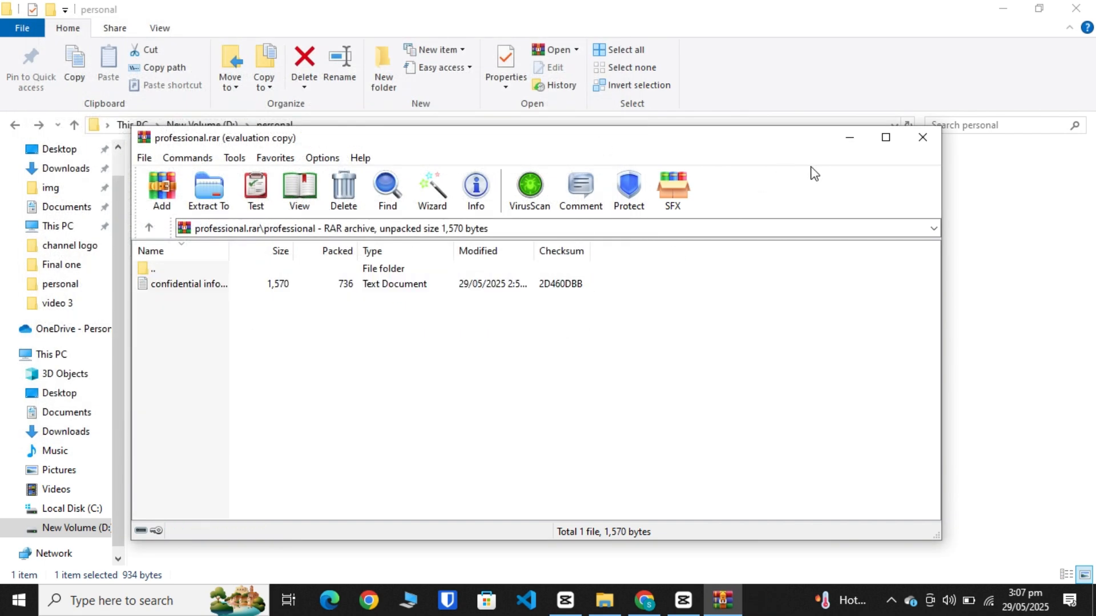
click(922, 137)
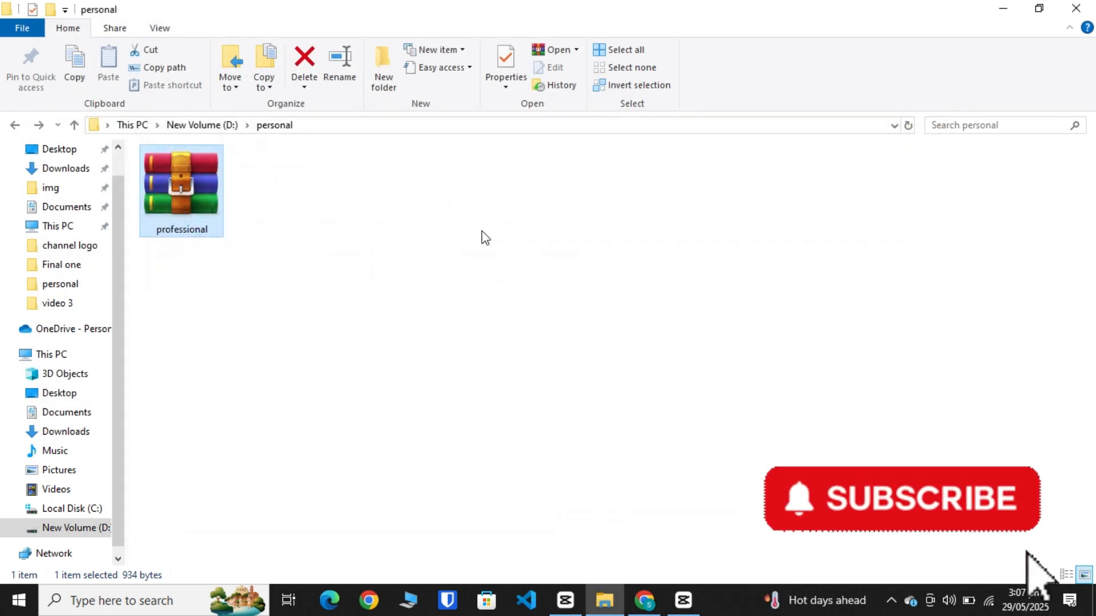